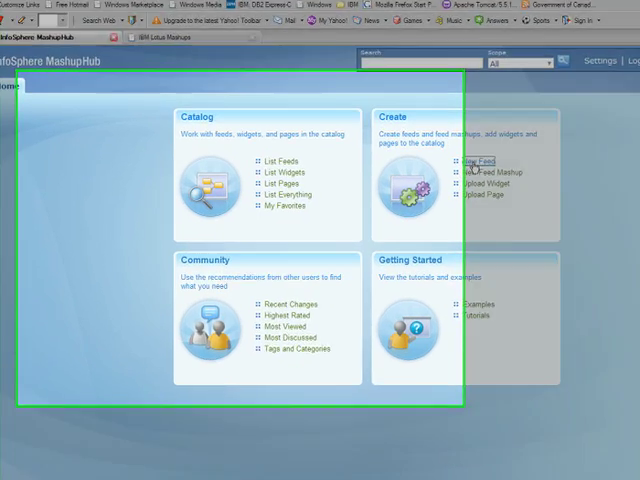
Create a new feed from the Home page using Translation as the source
click(481, 161)
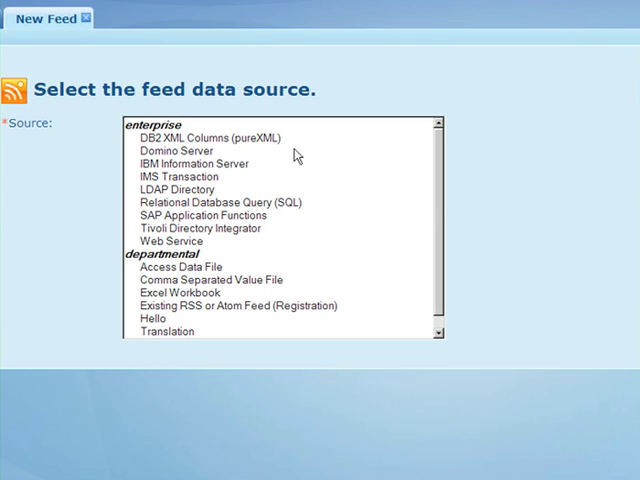
mouse_move(236, 335)
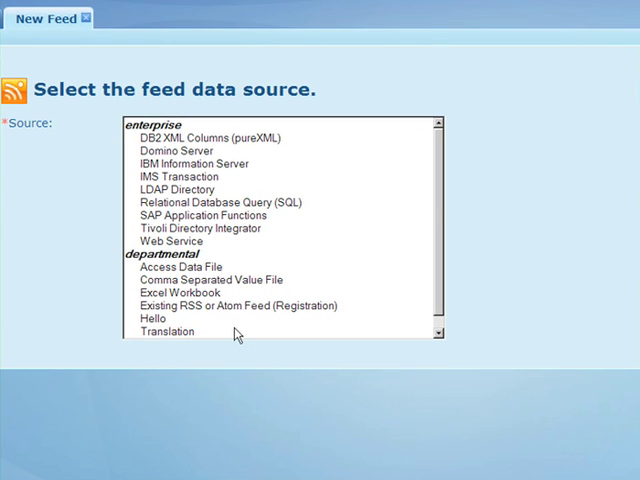
click(172, 331)
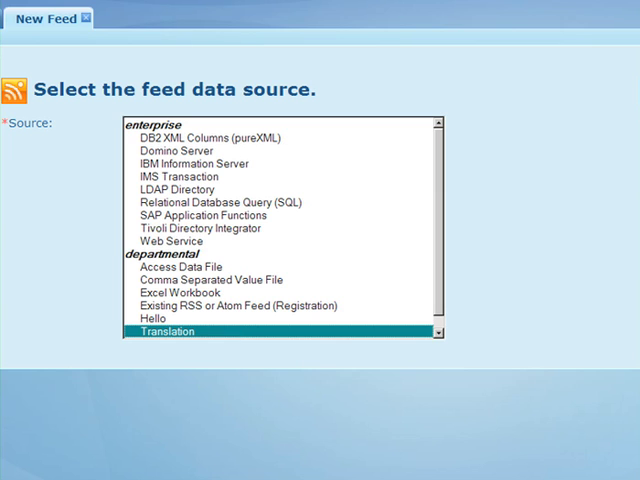
Set the Translation feed to translate English into German and test the sample text
double_click(173, 332)
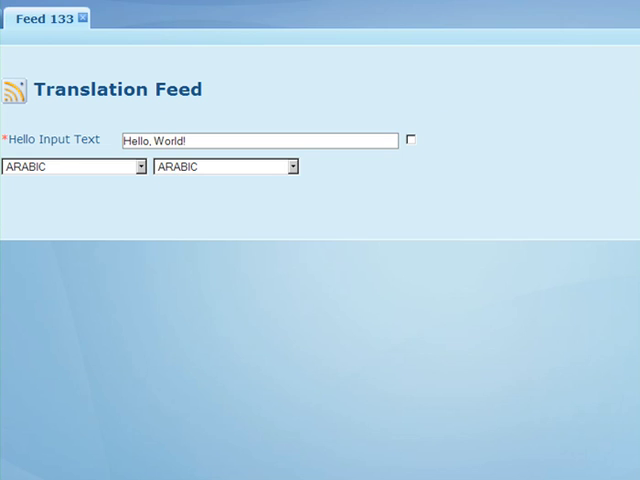
mouse_move(240, 274)
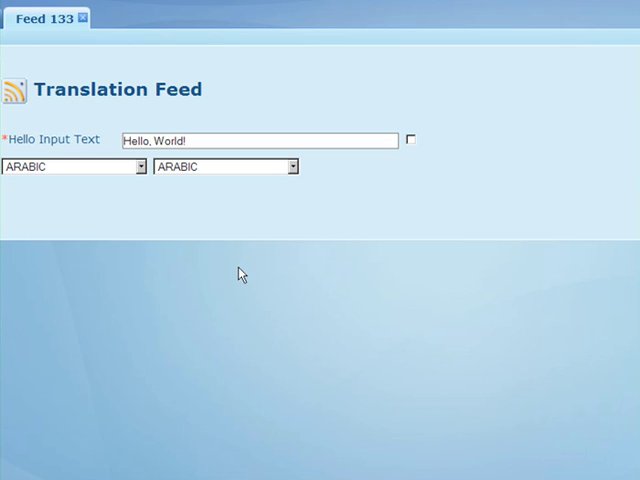
click(137, 167)
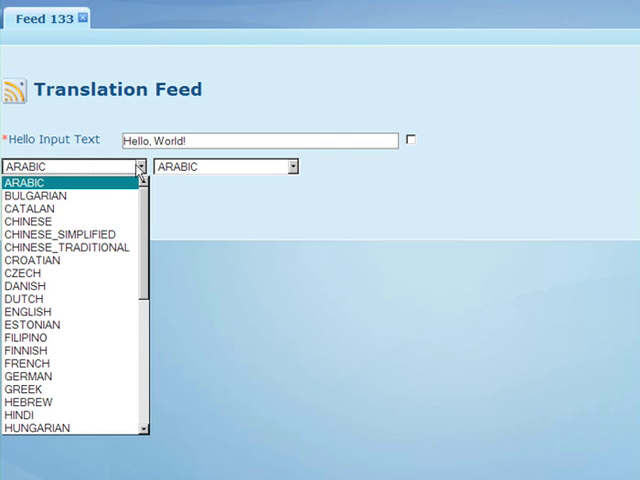
click(28, 311)
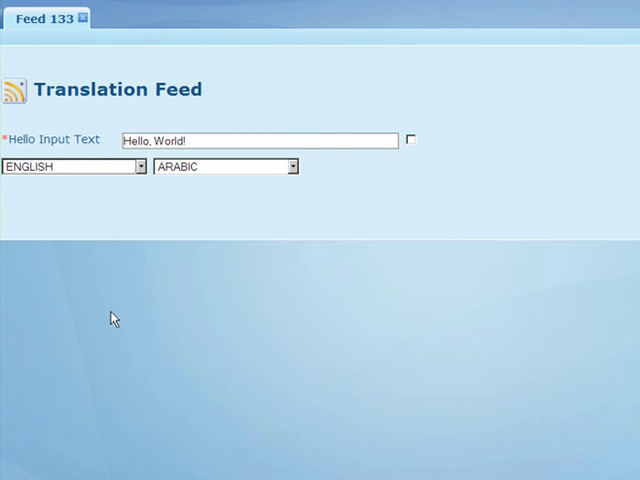
mouse_move(191, 288)
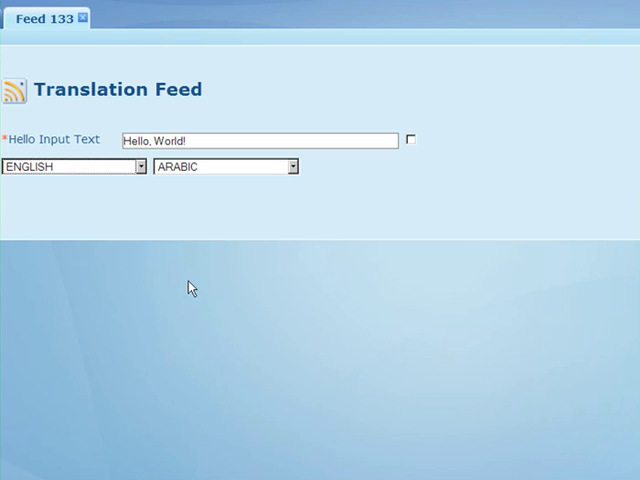
click(291, 167)
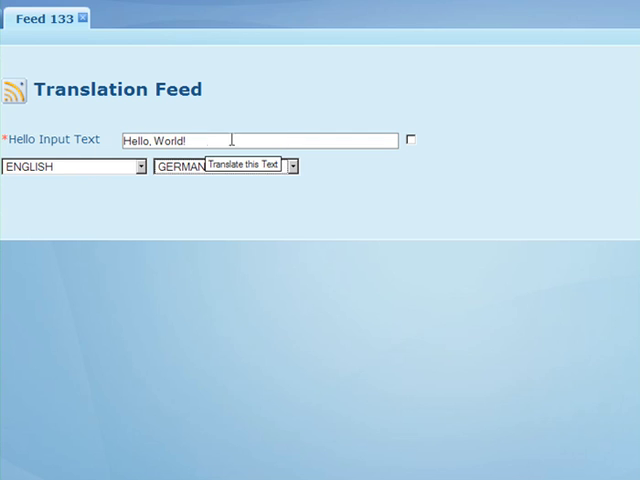
click(414, 140)
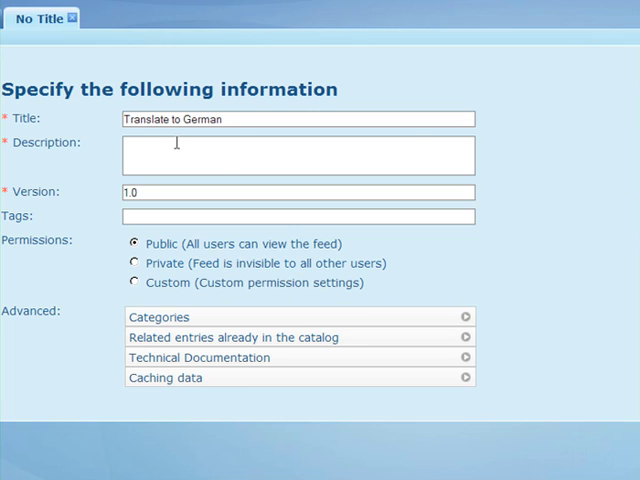
Save 'Translate to German' with a Google translation description and tags product, german
text(This feed leverages Google services translation to do lighweight german translation.)
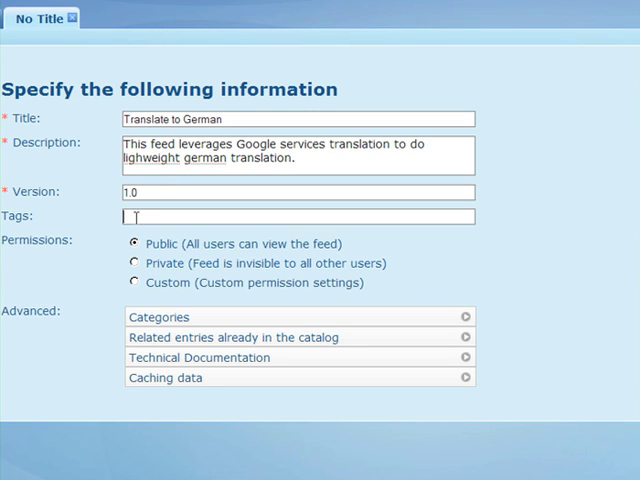
text(product,)
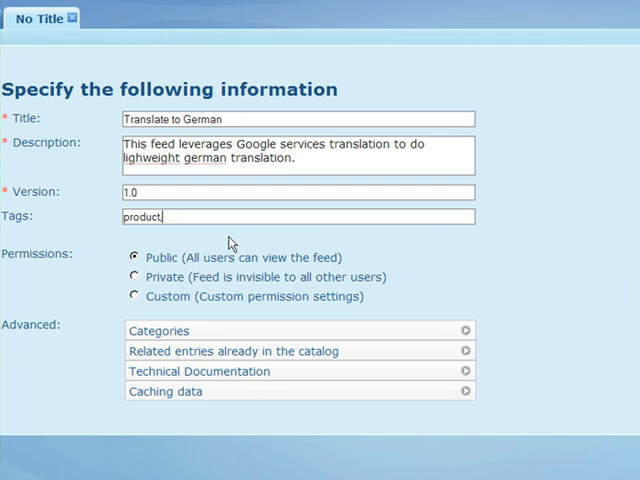
text(.ge)
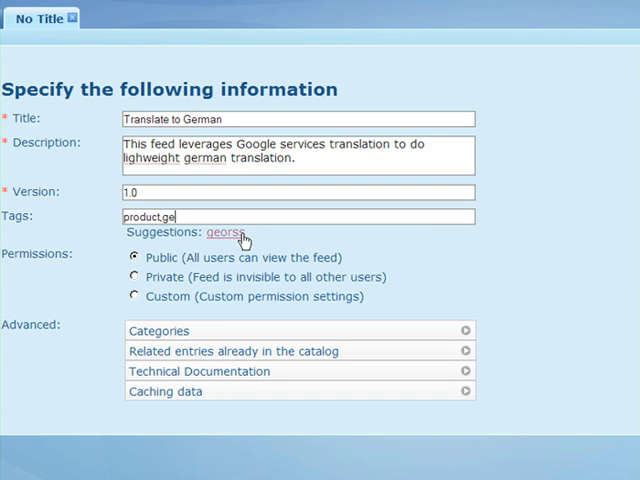
text(rmane)
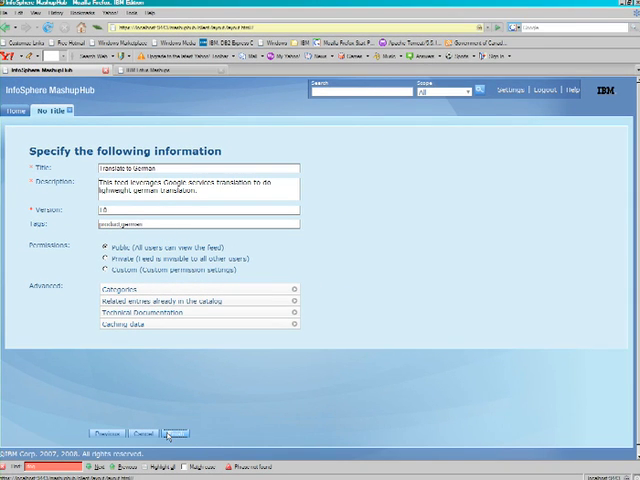
click(164, 433)
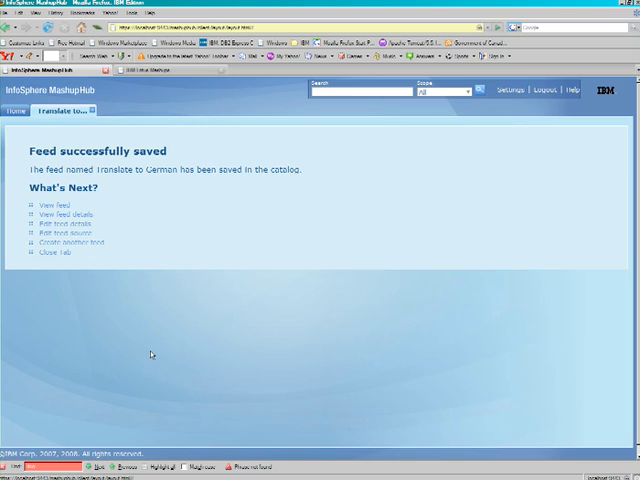
Begin a feed mashup with an English Products source loading the IBS Product Catalog feed
click(20, 111)
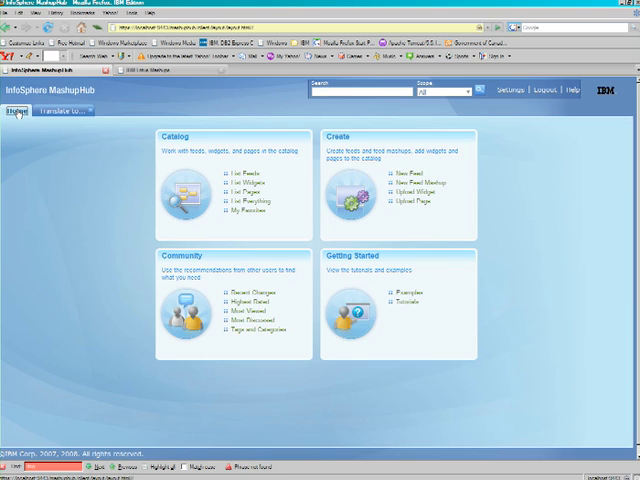
mouse_move(415, 191)
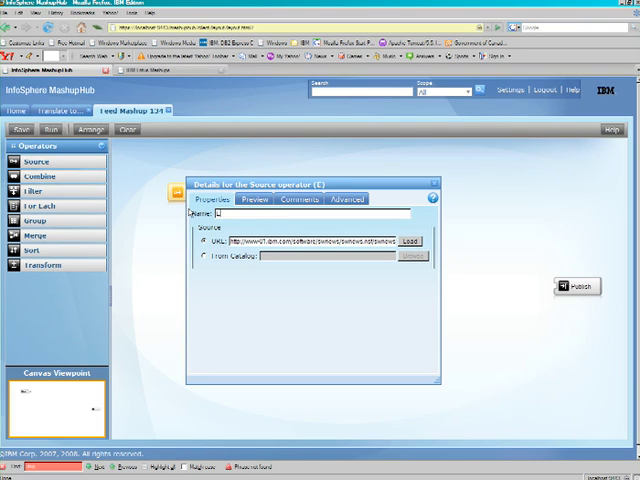
text(English Product)
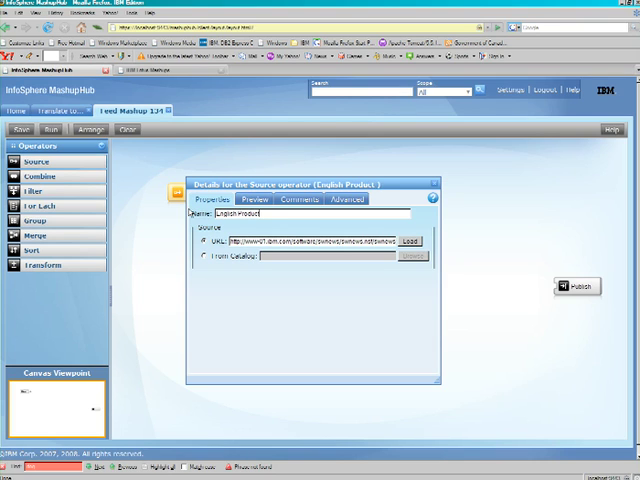
text(s)
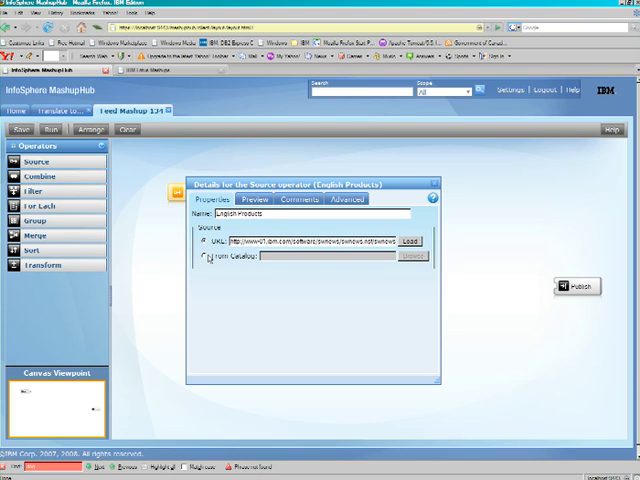
click(202, 256)
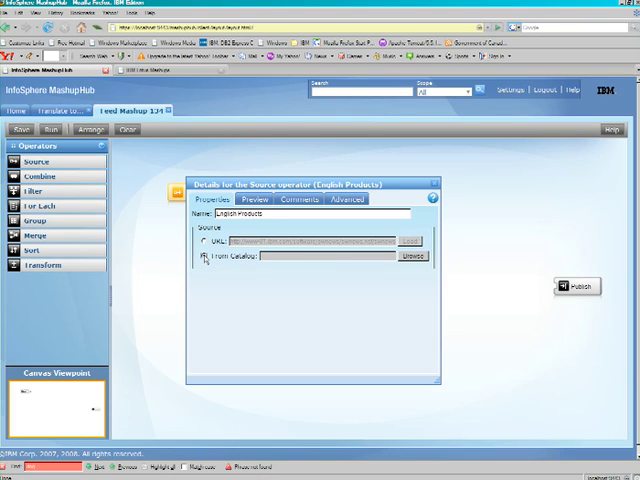
click(405, 256)
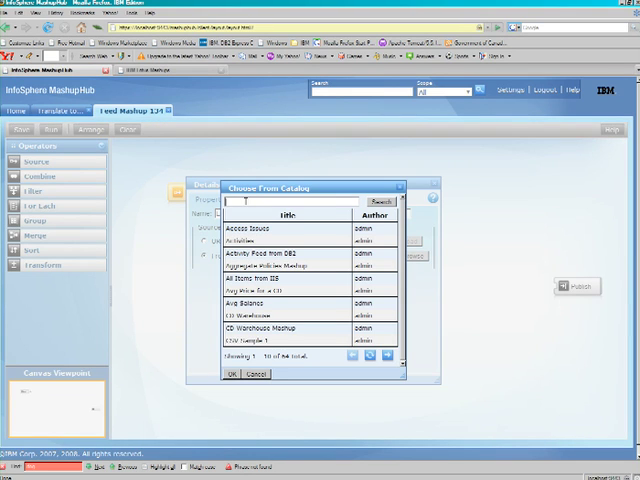
text(product)
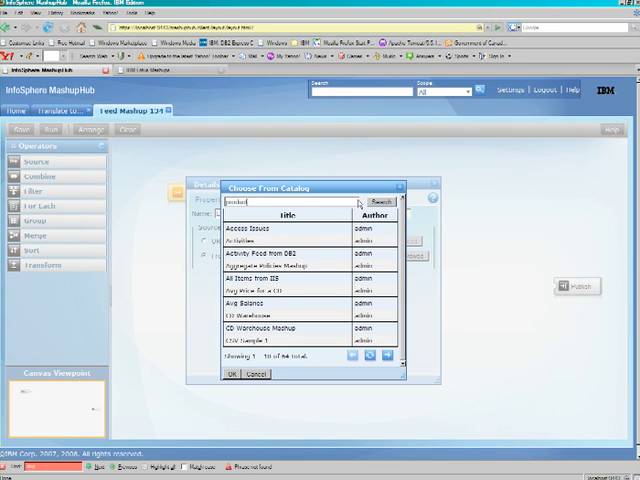
click(379, 201)
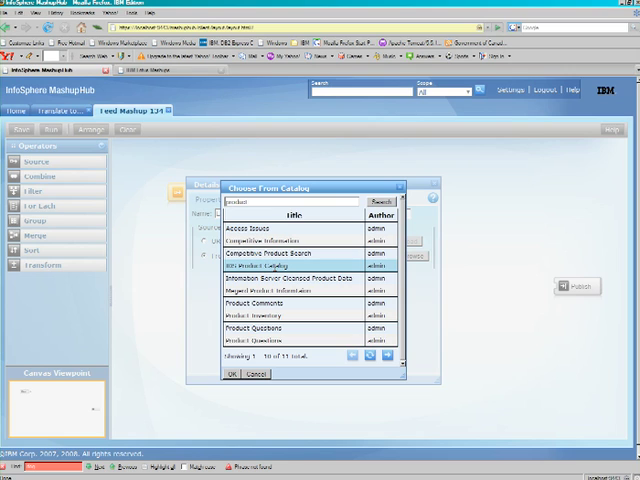
click(234, 375)
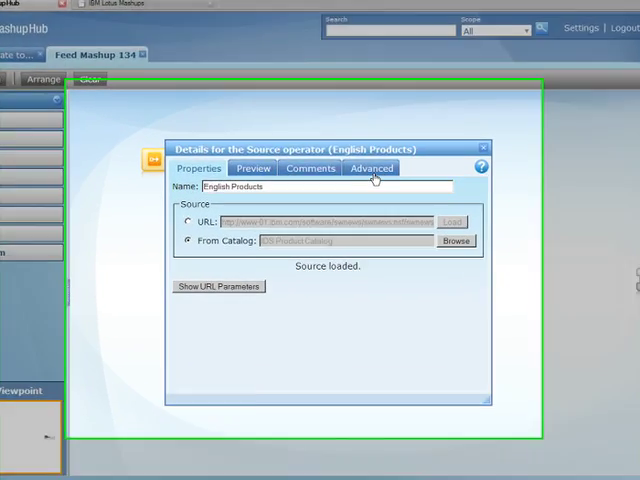
Set English Products to XML repeating on entry > content > row, then close its details
click(371, 168)
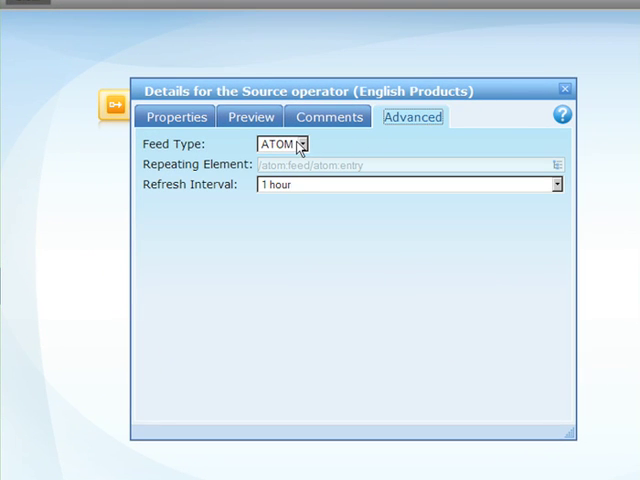
click(291, 144)
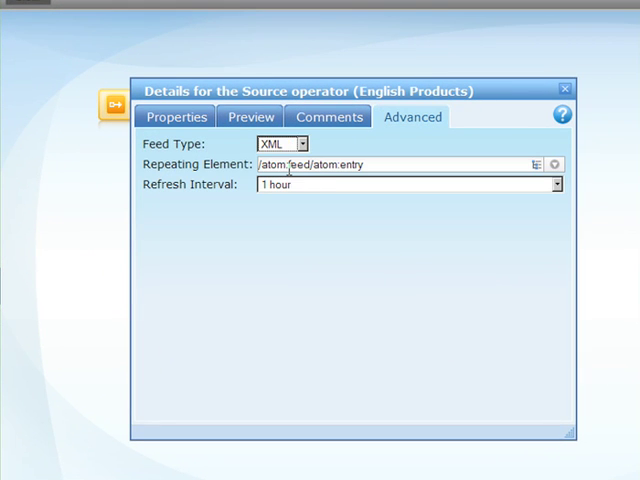
click(556, 164)
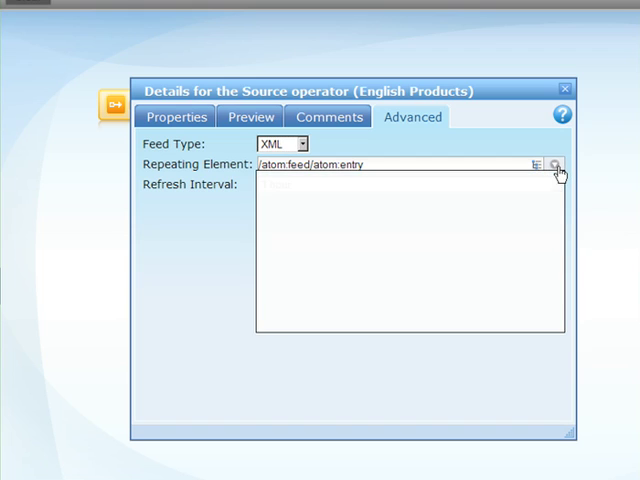
click(553, 164)
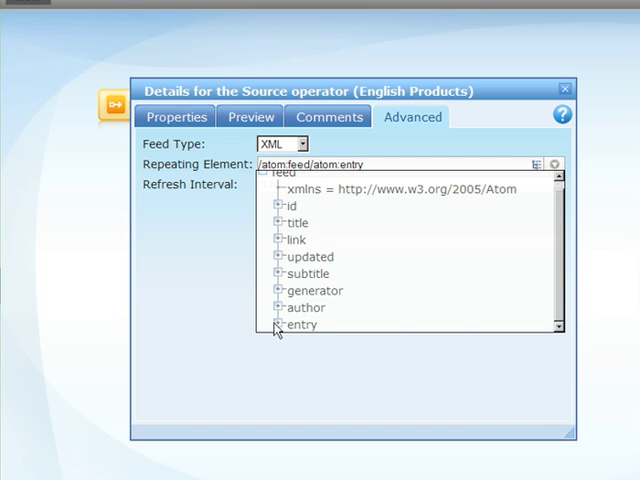
click(279, 324)
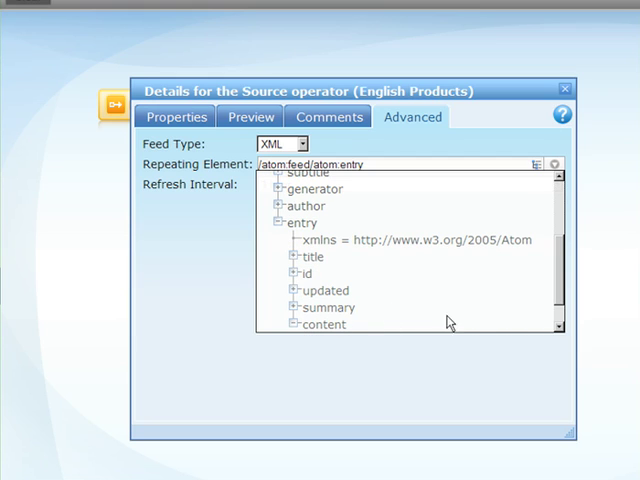
scroll(down, 3)
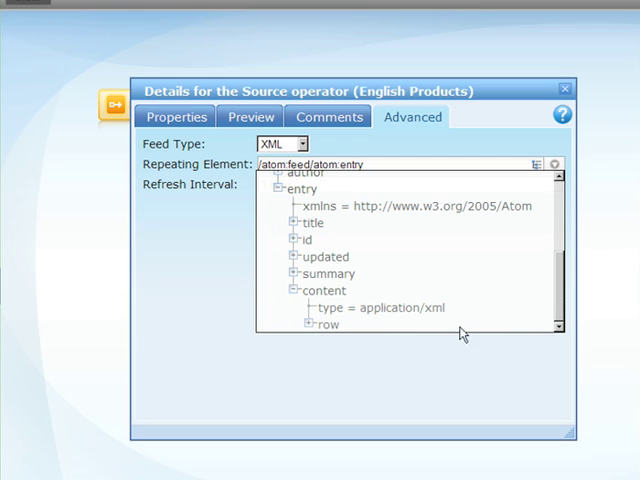
click(322, 324)
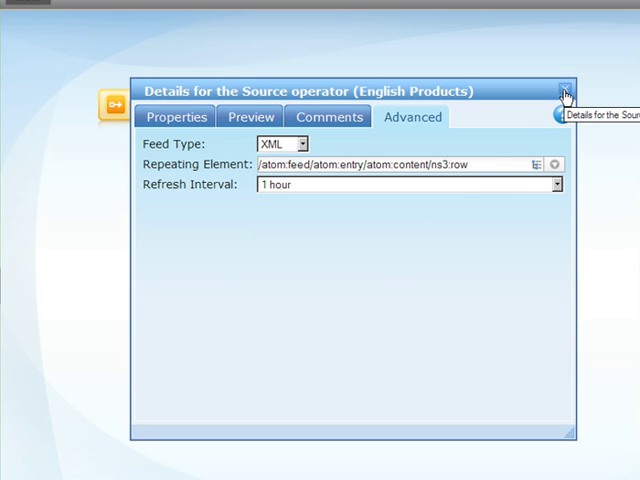
click(565, 91)
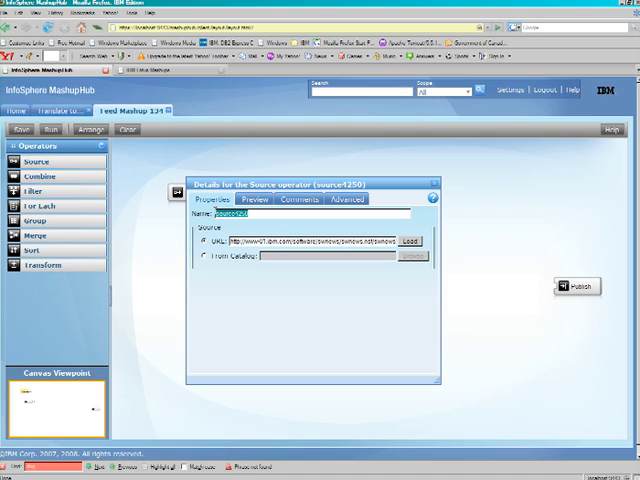
Add a Translate source loading Translate to German from the catalog and review its URL parameters
text(Tras)
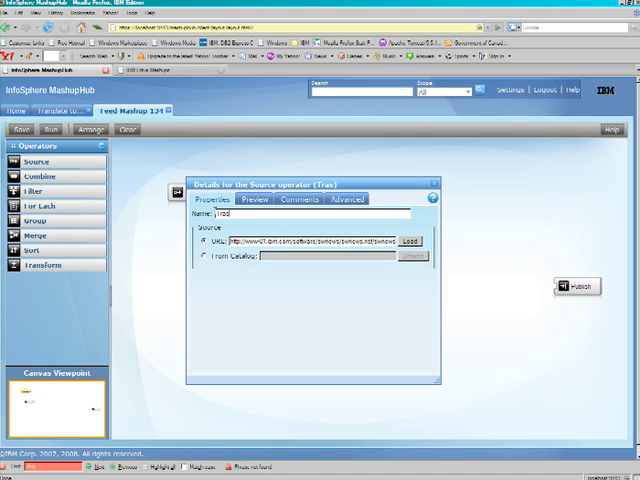
text(Translate)
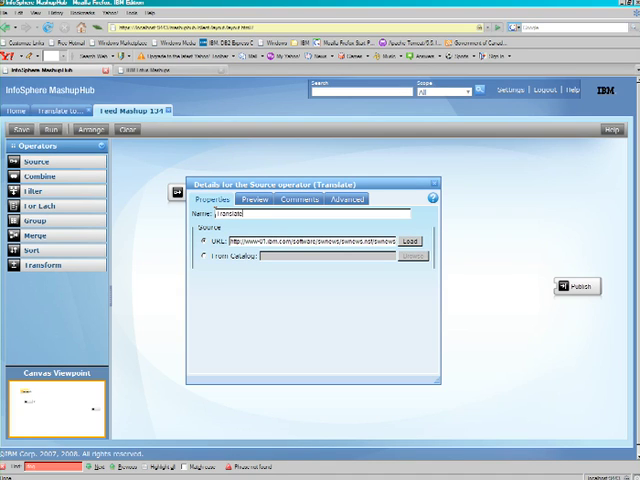
click(200, 256)
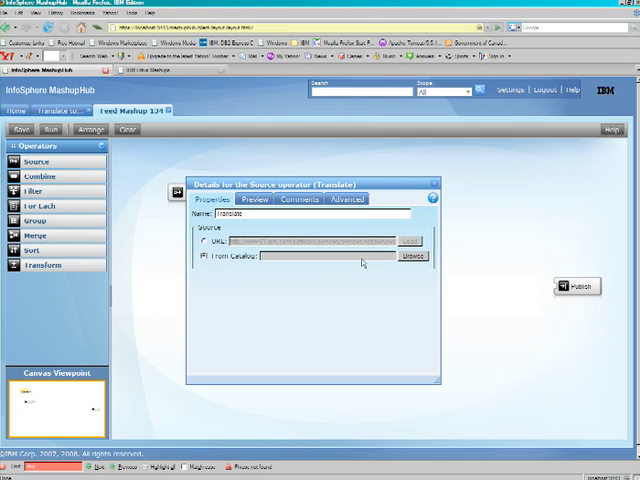
click(408, 256)
text(bende)
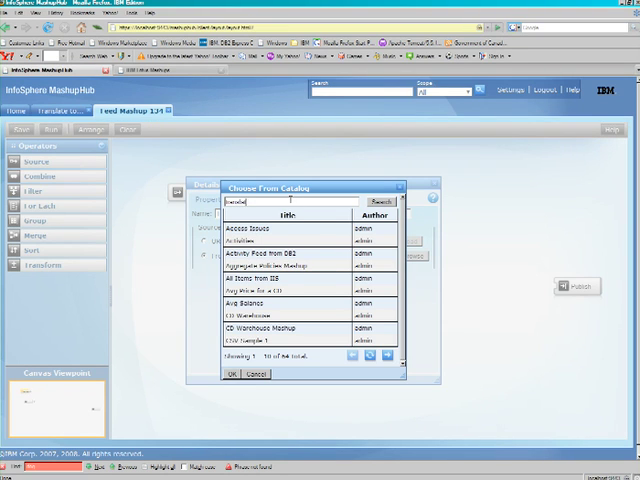
click(378, 200)
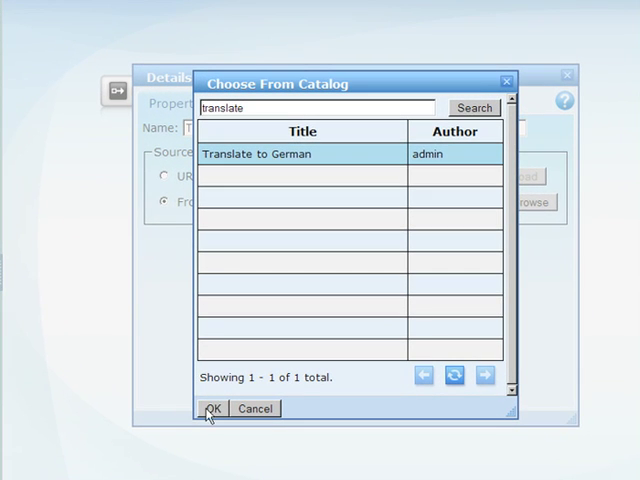
click(213, 408)
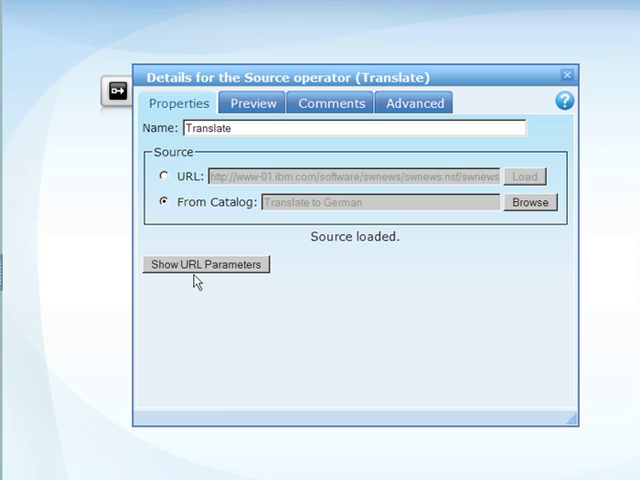
click(205, 264)
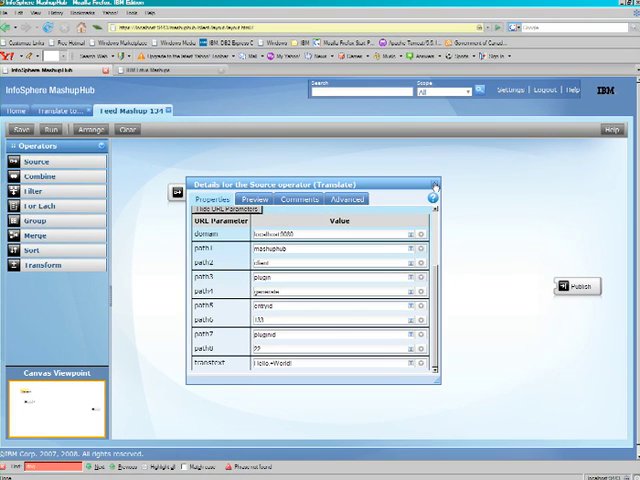
click(435, 188)
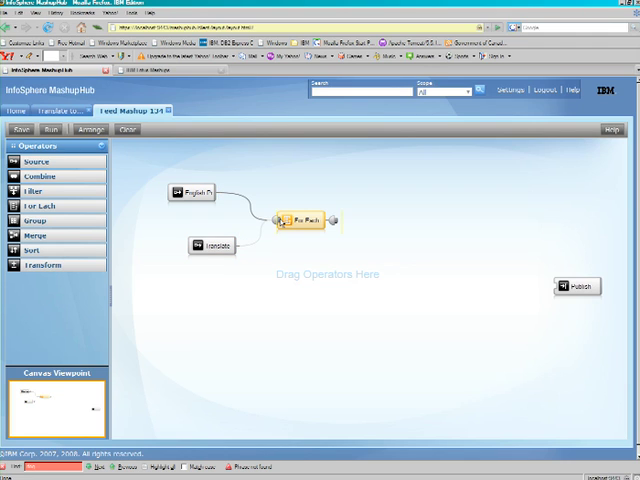
Name the For Each Translate Products, mapping transtext to row cat_descr, and open Preview
double_click(307, 222)
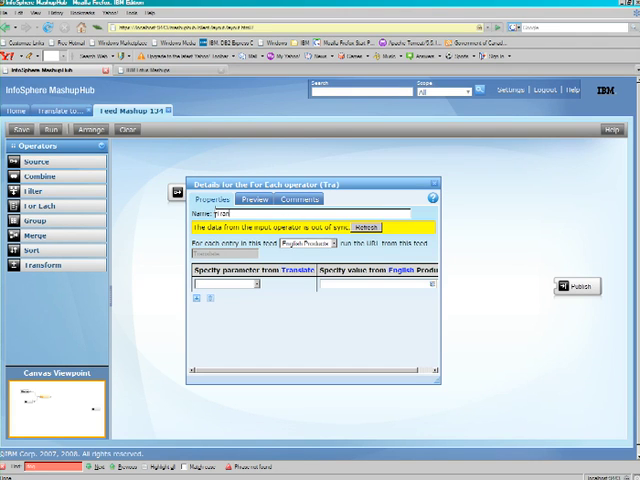
text(Translate Pru)
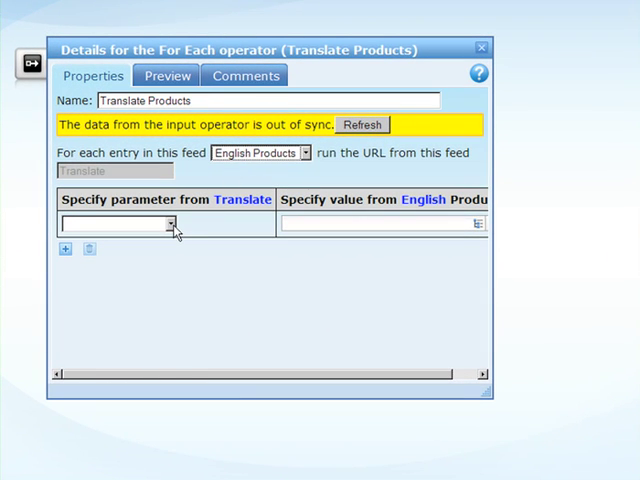
click(172, 223)
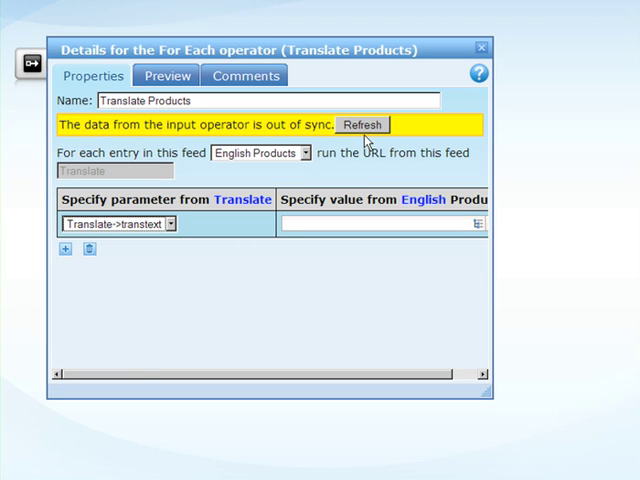
click(362, 124)
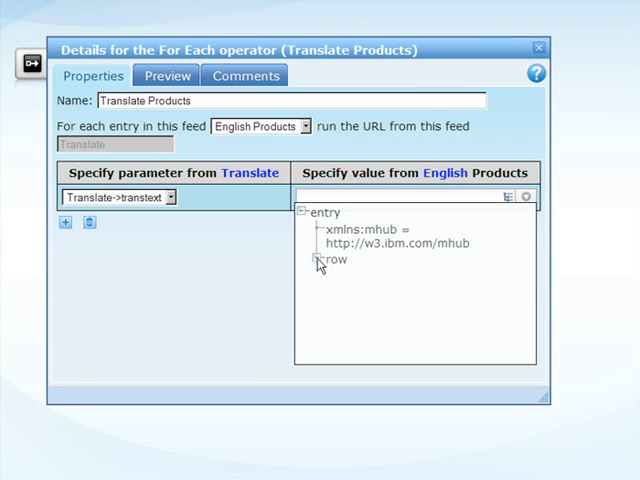
click(319, 260)
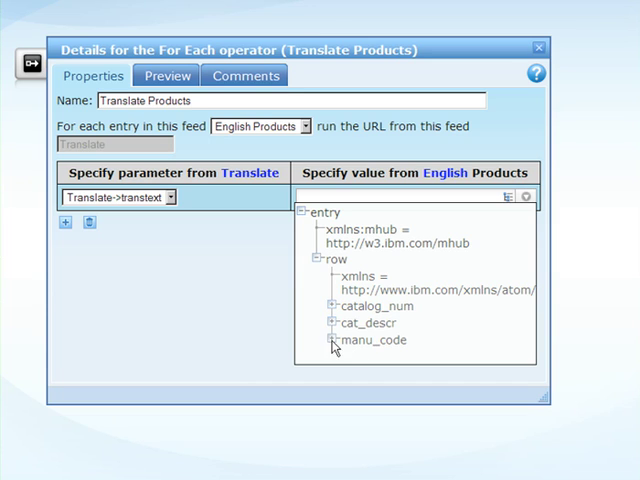
click(332, 323)
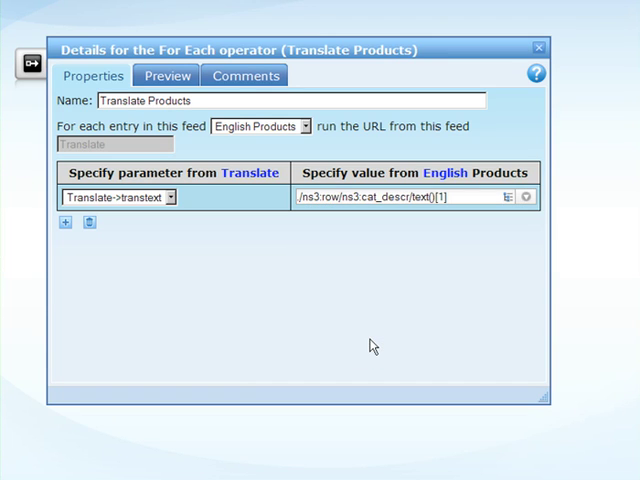
click(167, 75)
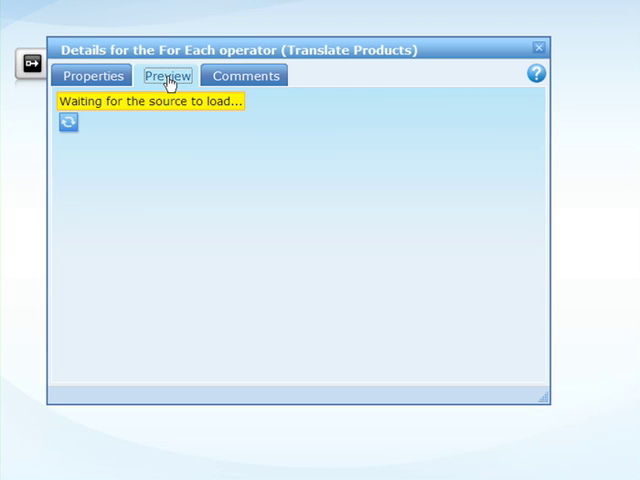
mouse_move(128, 150)
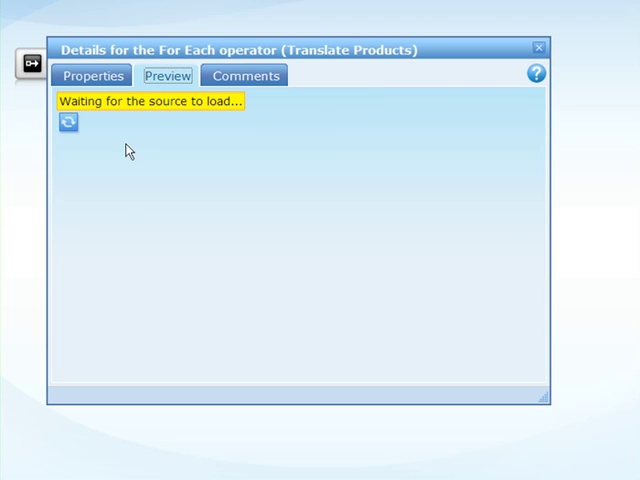
mouse_move(97, 165)
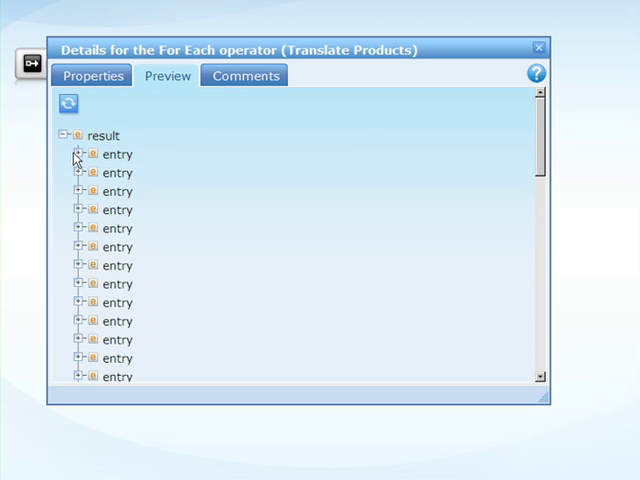
Expand the first preview entry and its title to check the German product text
click(80, 154)
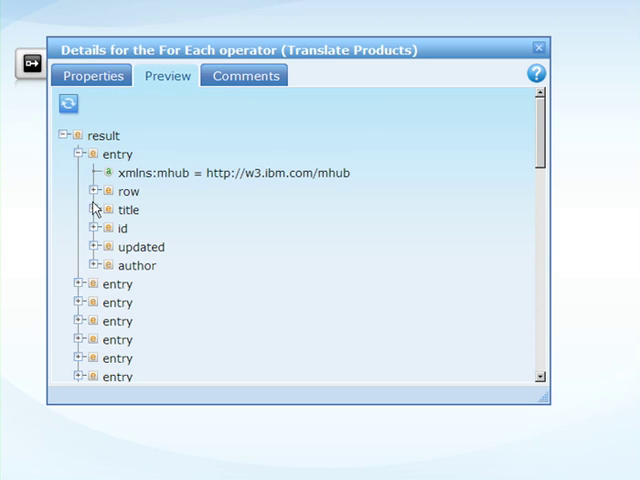
click(95, 210)
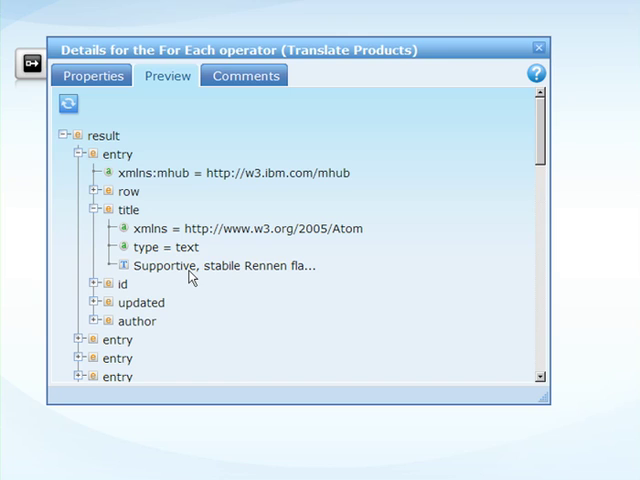
mouse_move(194, 265)
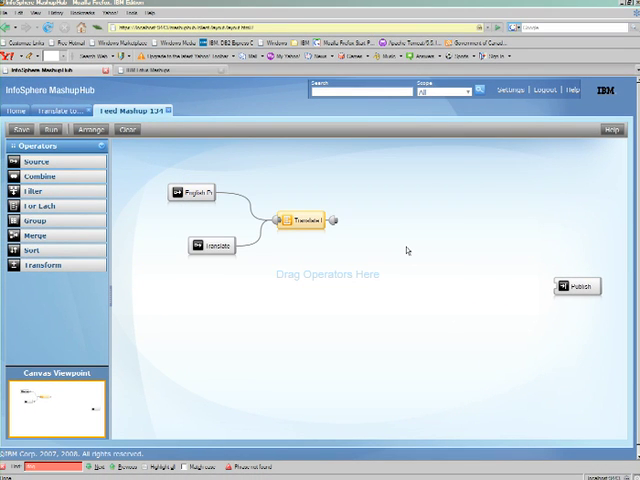
mouse_move(323, 246)
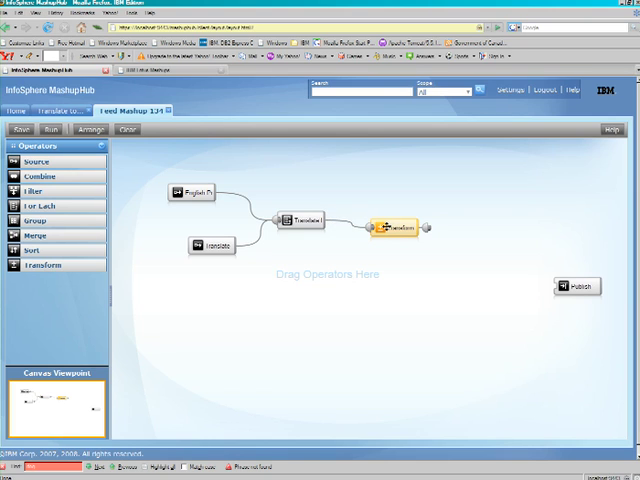
Open the details of the Transform operator that follows Translate Products
double_click(399, 228)
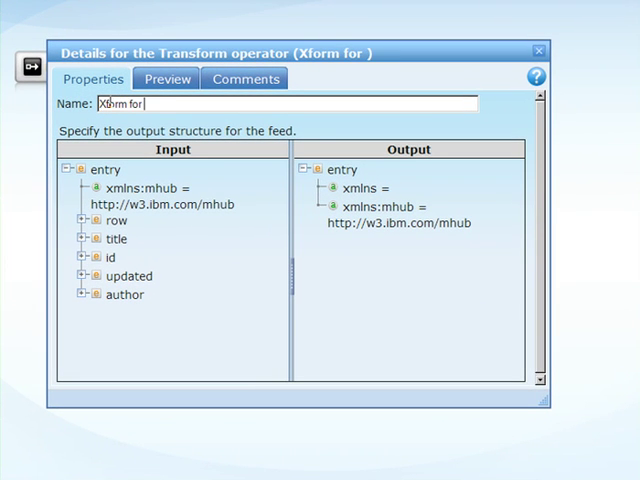
Name the transform 'Xform for Data Viewer' and add content and row output elements under entry
text(Data Viewer)
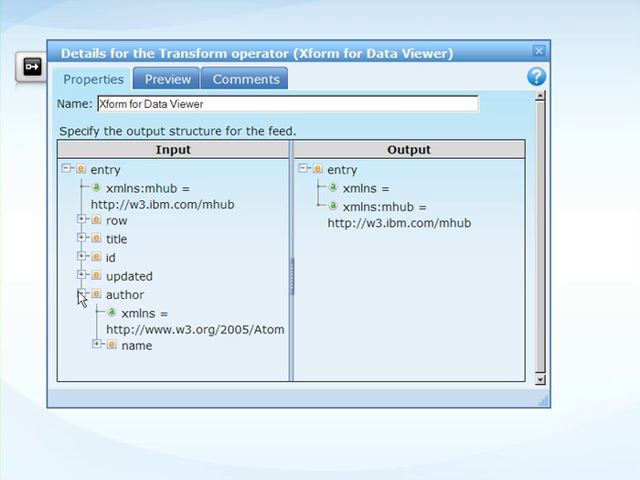
mouse_move(342, 176)
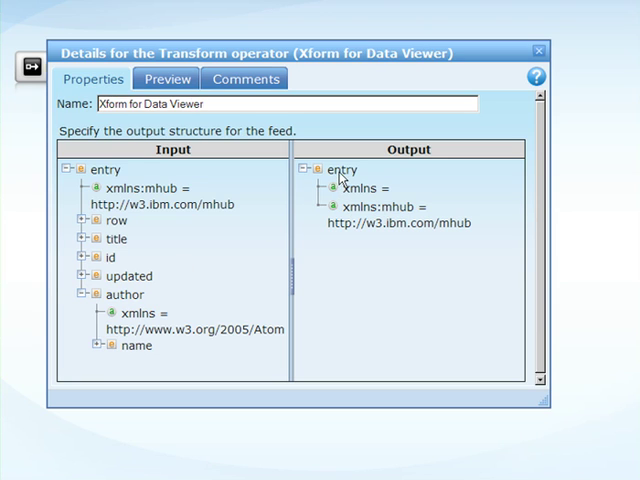
right_click(345, 170)
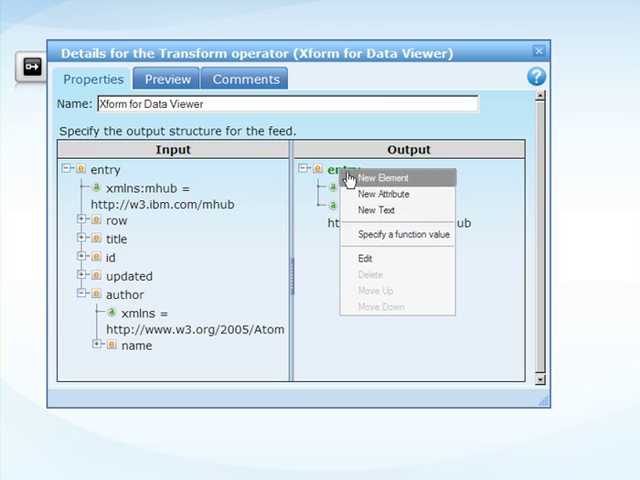
click(381, 175)
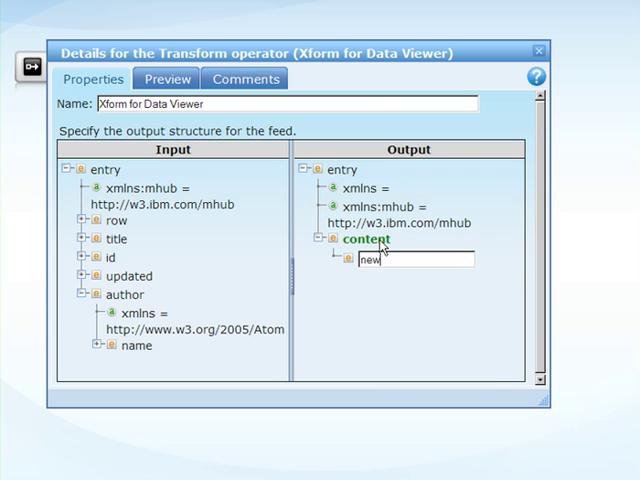
text(row)
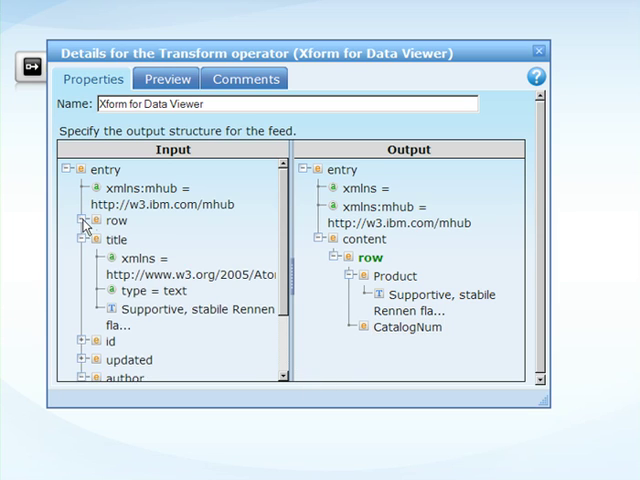
click(88, 219)
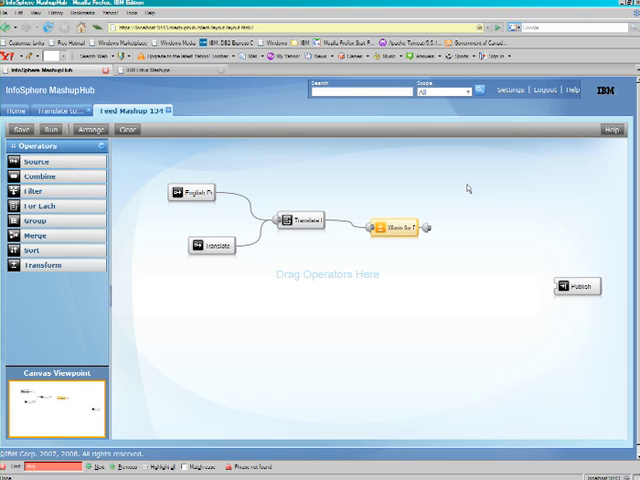
Feed the Xform into Publish and give the Atom feed the title German Products and an author
drag(430, 228, 520, 283)
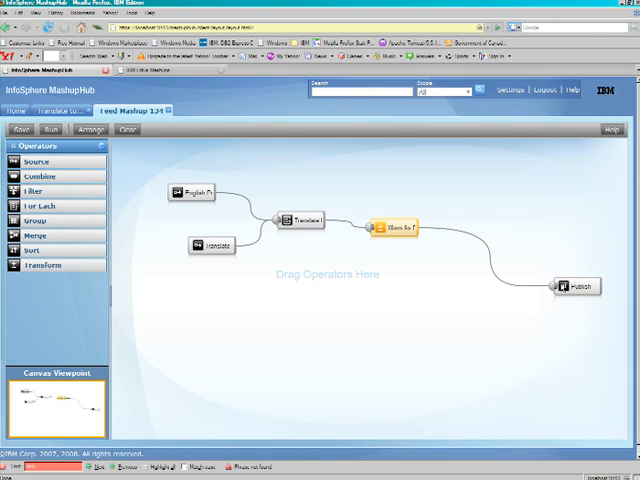
double_click(575, 286)
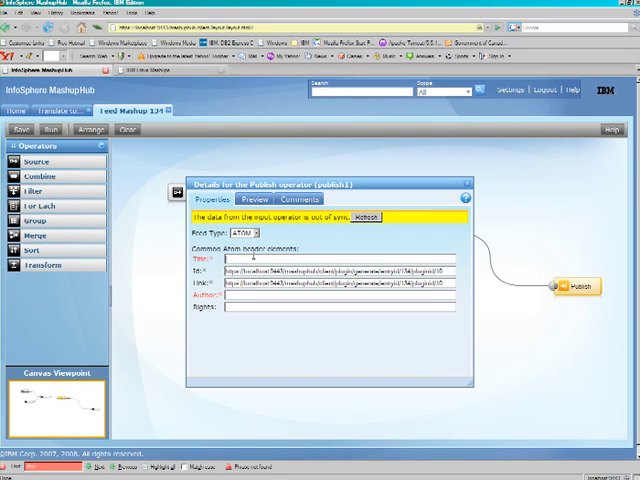
text(Title)
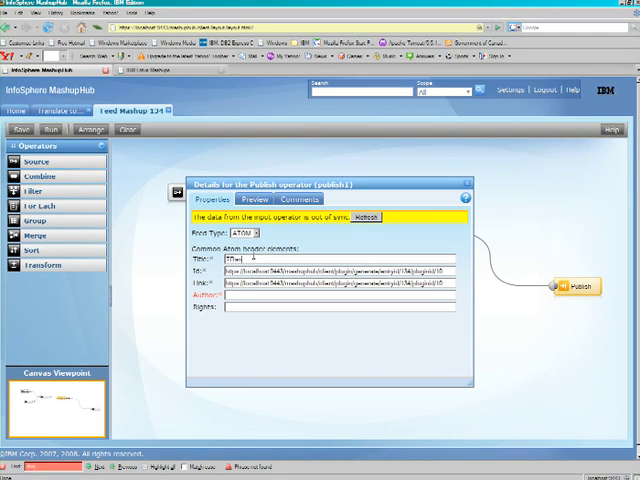
text(Comment)
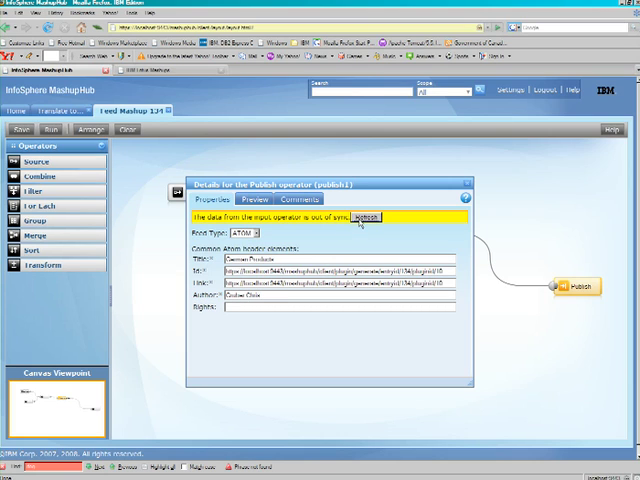
click(372, 217)
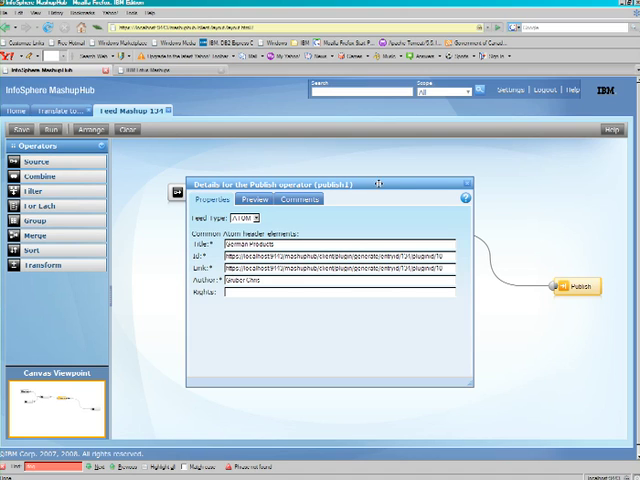
click(470, 191)
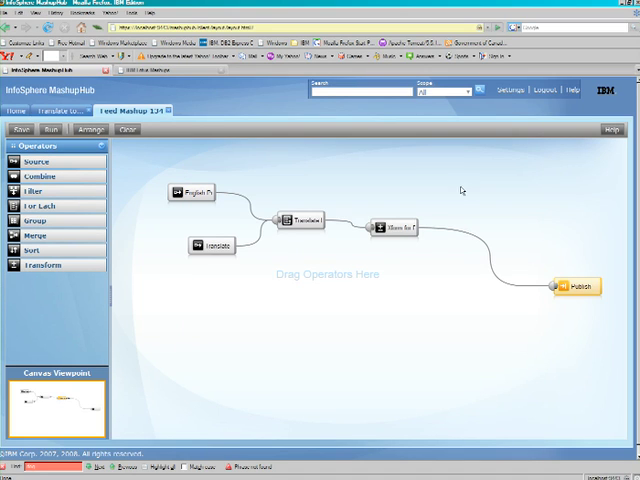
mouse_move(122, 167)
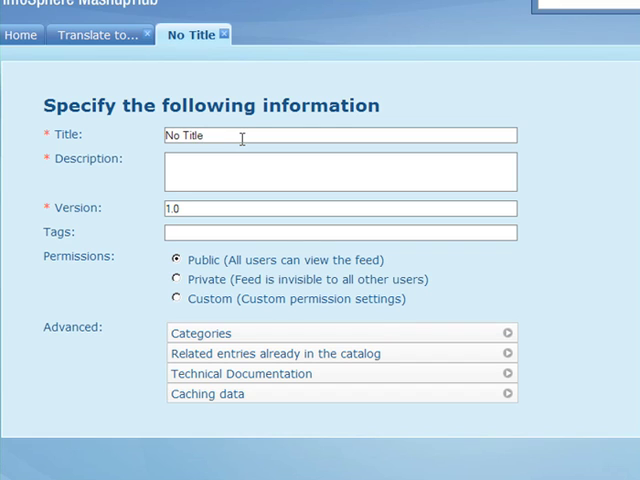
Save the mashup as German Products describing the Berlin, Frankfurt and Munich offices, tagged product and german
key(Backspace)
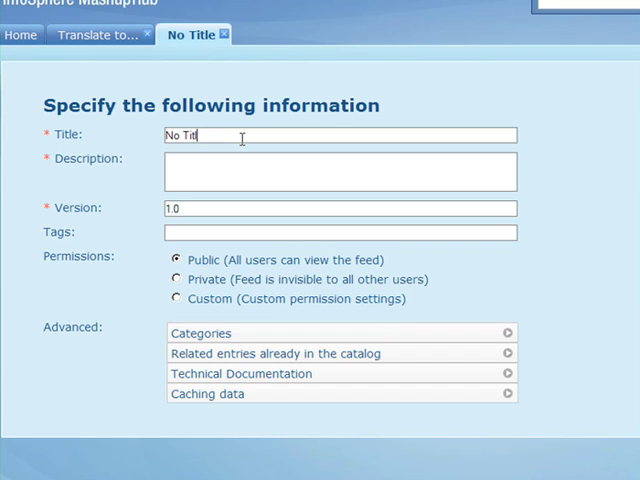
text(German Products)
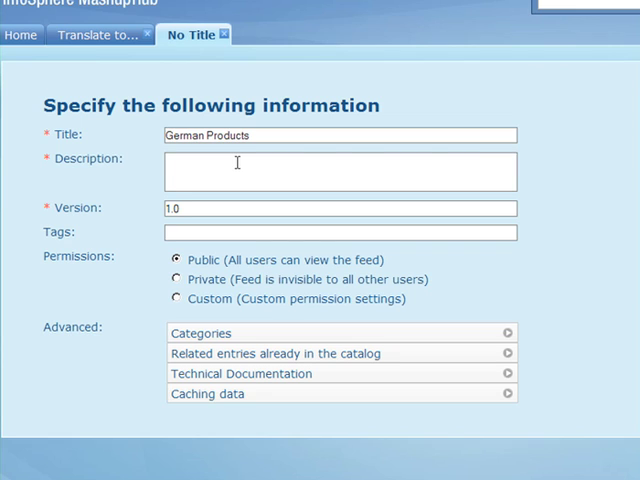
text(Product list for our Berlin, Frankfurt and Munich offices.)
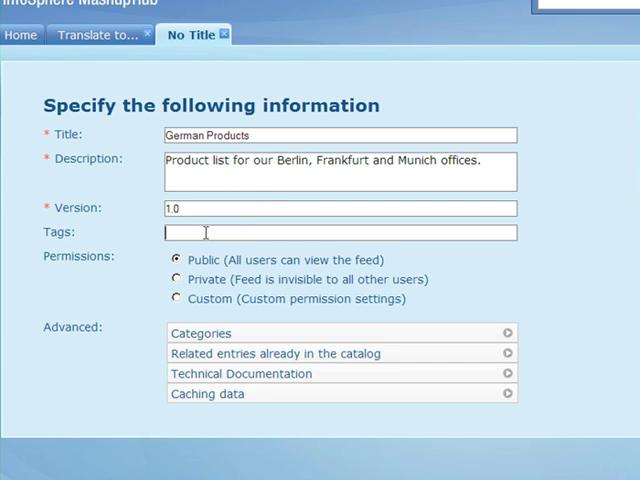
text(product,g)
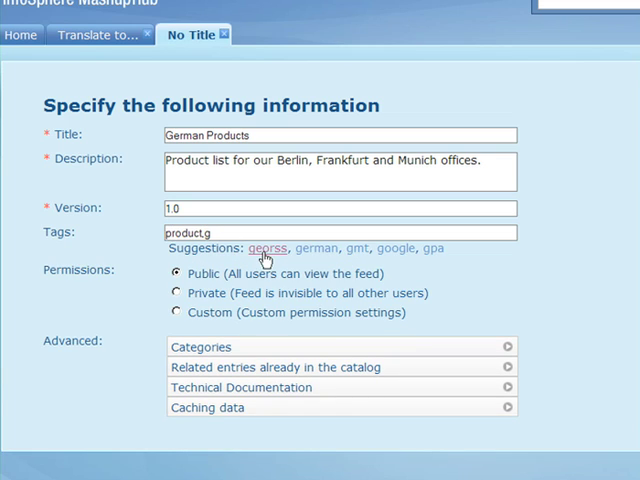
click(312, 248)
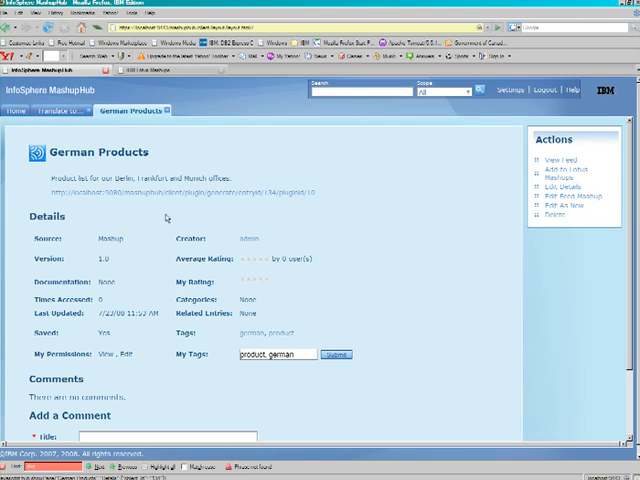
Sign in as admin and add German Products to Lotus Mashups as a Demo-category Data Viewer
click(566, 175)
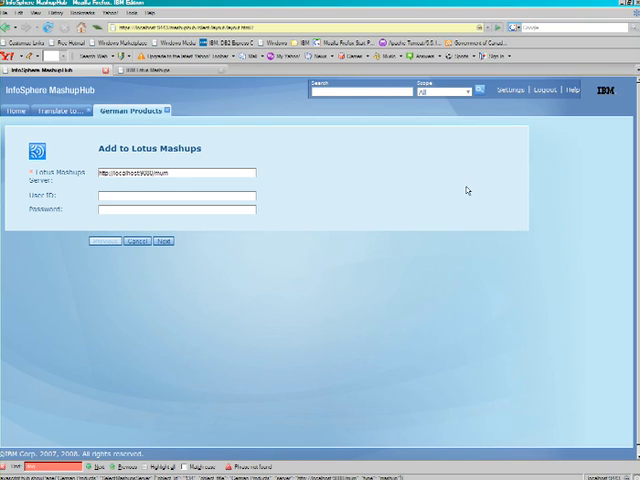
text(admin)
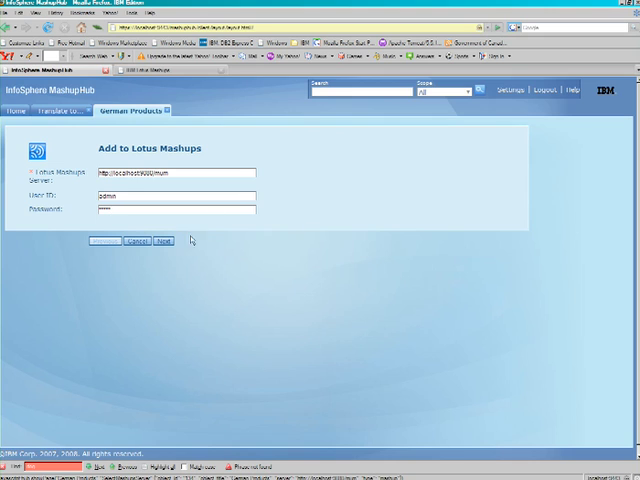
click(163, 240)
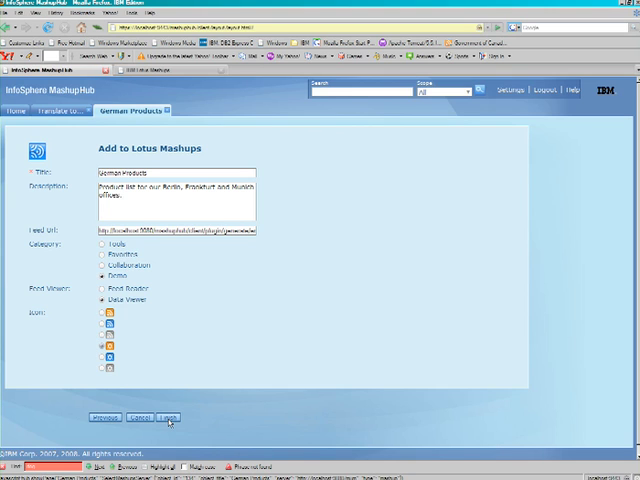
click(153, 417)
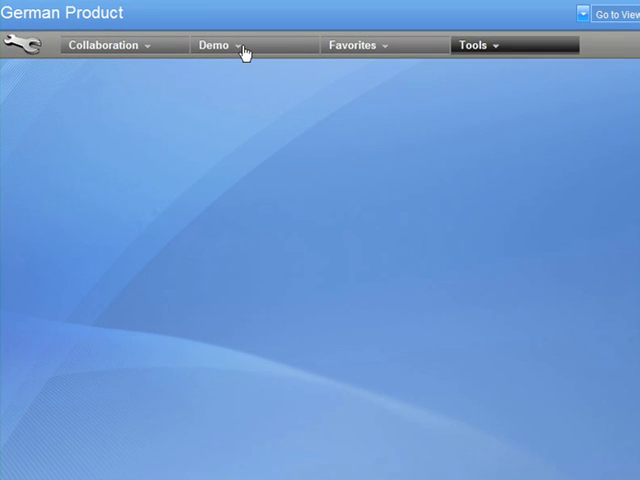
Place the German Products widget from the Demo menu onto the page and widen it
click(214, 45)
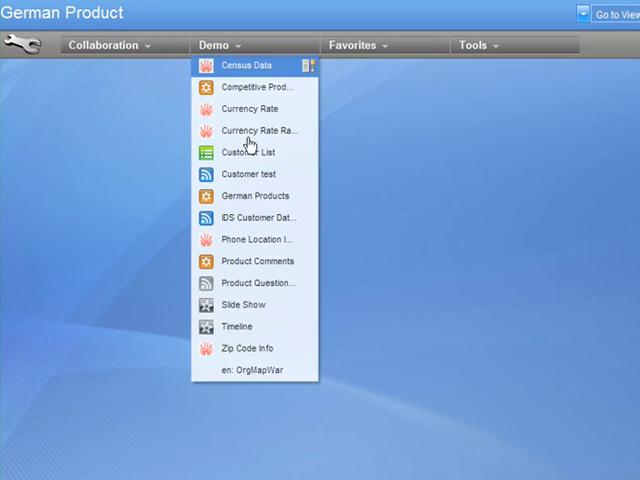
click(255, 195)
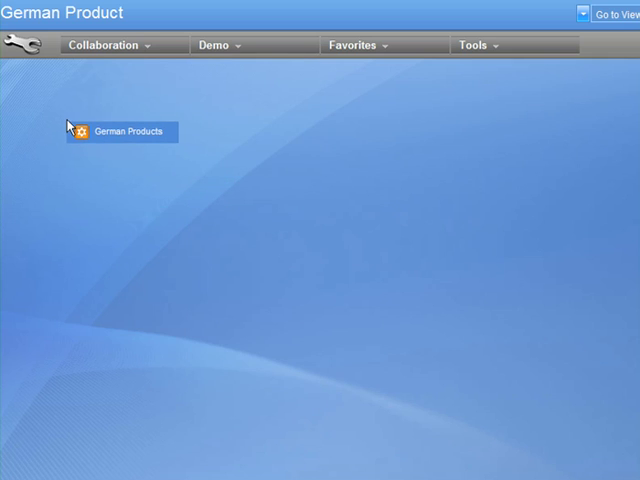
click(120, 131)
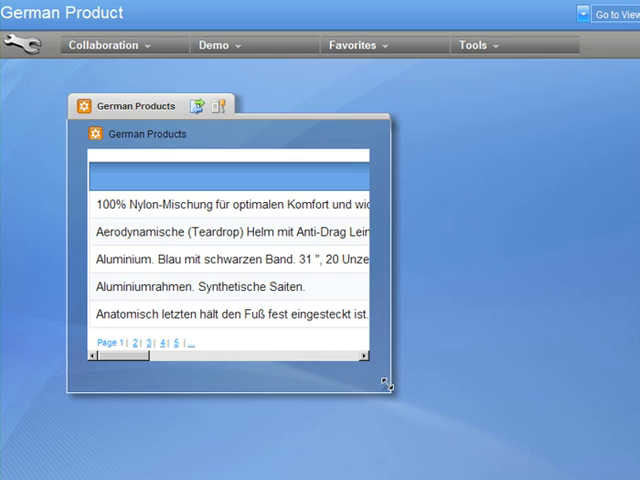
drag(387, 385, 568, 372)
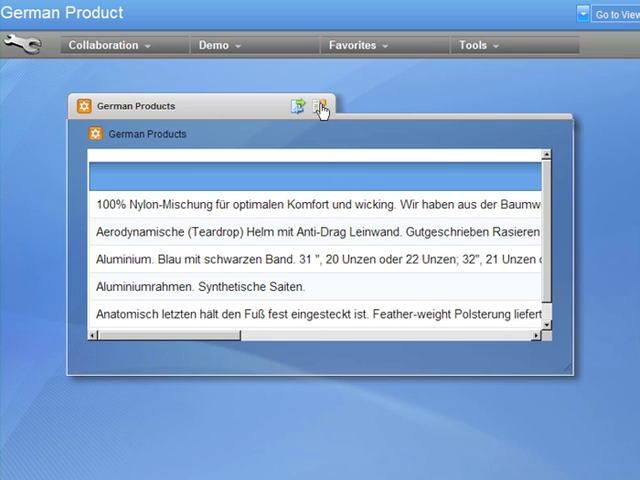
In the widget's Edit Settings, move the CatalogNum column ahead of Product
click(321, 105)
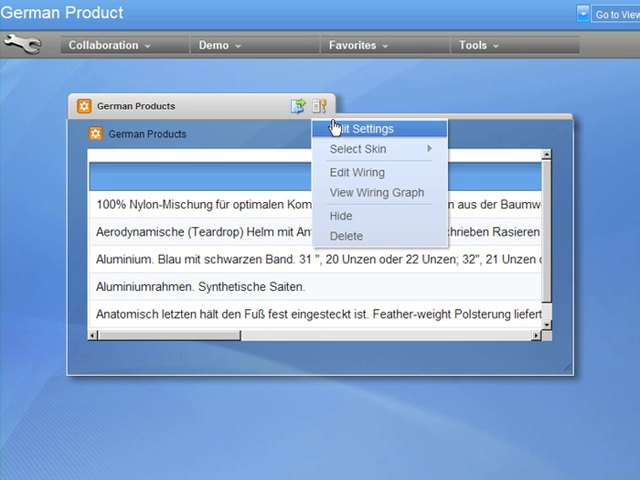
click(362, 128)
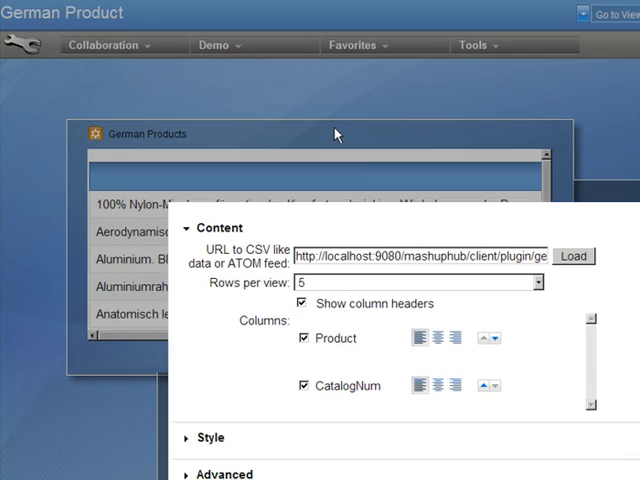
click(501, 338)
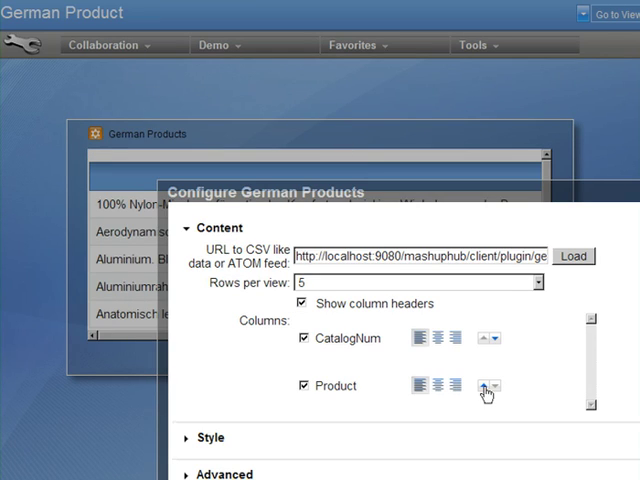